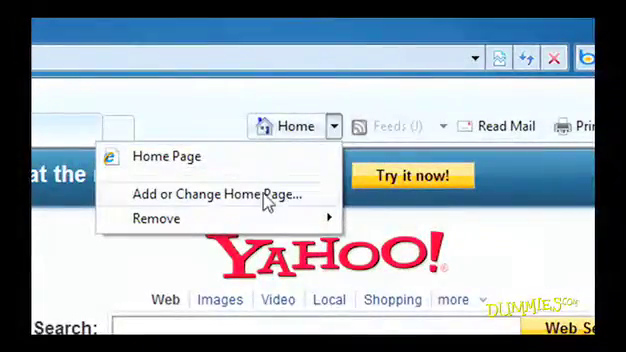
{"action": "mouse_move", "coordinate": [220, 204]}
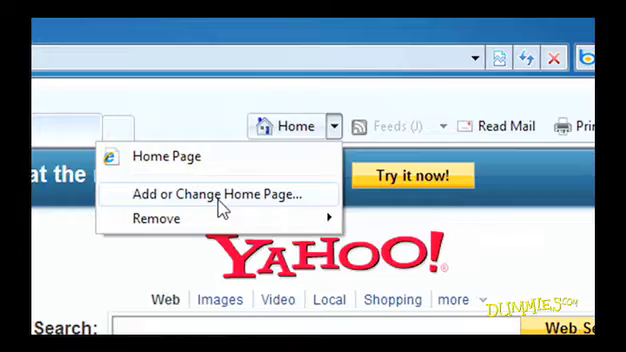
- Set yahoo.com as the only home page via Add or Change Home Page
{"action": "left_click", "coordinate": [216, 194]}
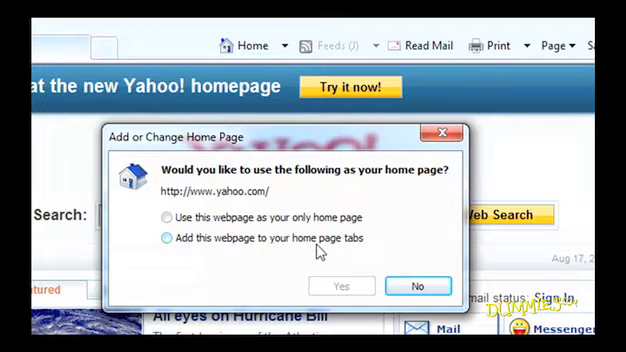
{"action": "left_click", "coordinate": [164, 217]}
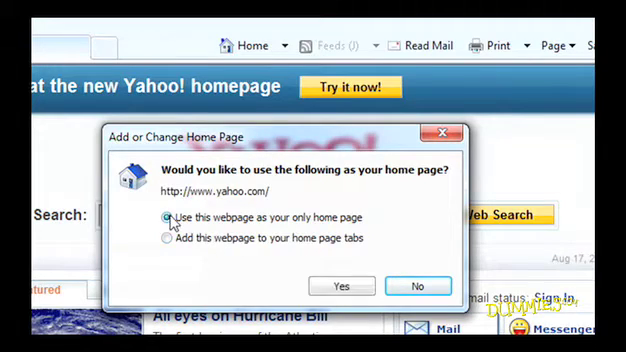
{"action": "left_click", "coordinate": [342, 285]}
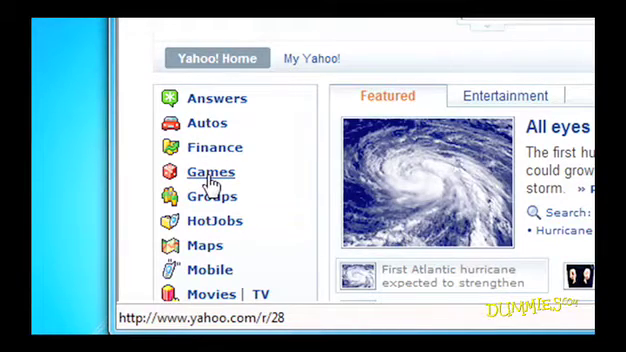
- Follow the Games link on the Yahoo home page to Yahoo Games
{"action": "left_click", "coordinate": [208, 172]}
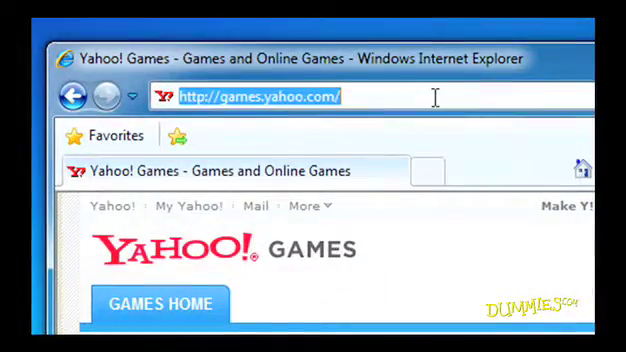
- Enter 'facebook' in the address bar to load the Facebook sign-in page
{"action": "type", "text": "facebook"}
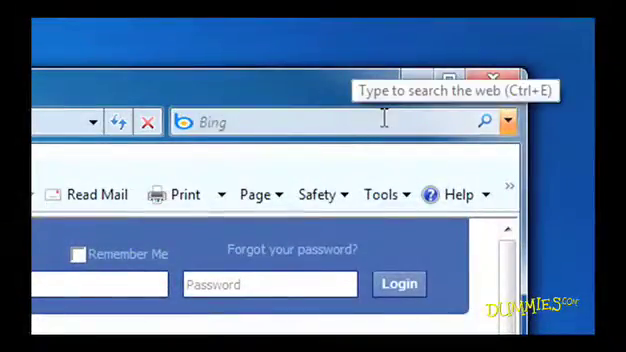
- Search for 'cooking videos' and open the search providers dropdown
{"action": "type", "text": "cooking videos"}
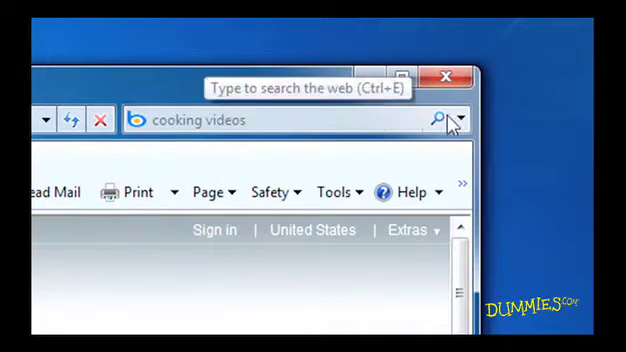
{"action": "left_click", "coordinate": [464, 119]}
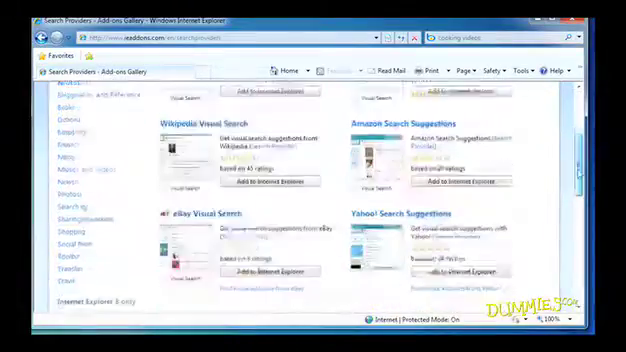
- Add Yahoo! Search Suggestions from the Add-ons Gallery and confirm
{"action": "scroll", "scroll_direction": "down", "scroll_amount": 3}
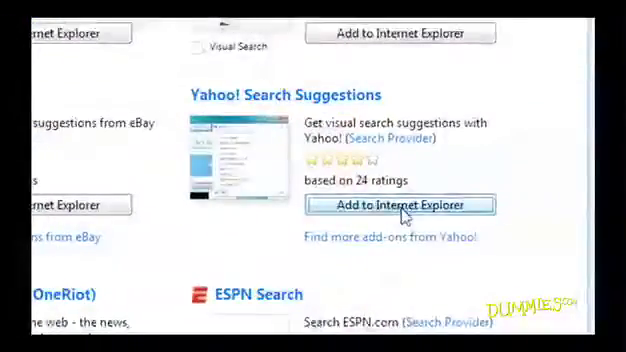
{"action": "left_click", "coordinate": [407, 205]}
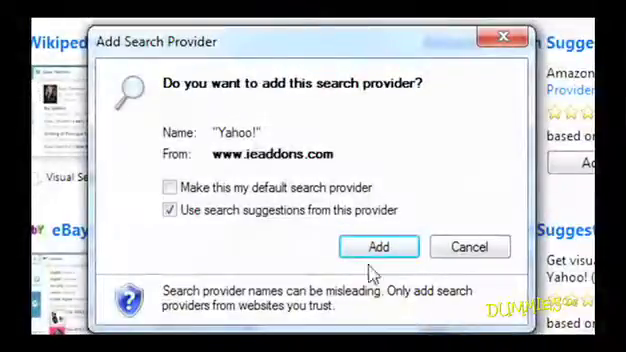
{"action": "left_click", "coordinate": [168, 187]}
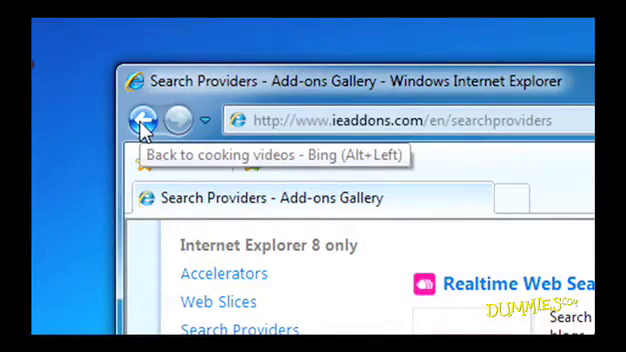
- Go back through the search results and Yahoo to MSN, then forward to Yahoo
{"action": "left_click", "coordinate": [142, 117]}
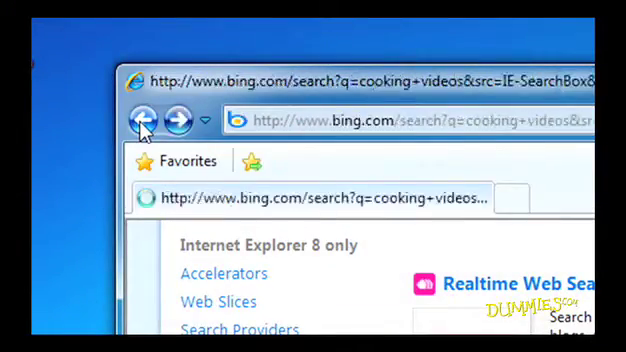
{"action": "left_click", "coordinate": [141, 115]}
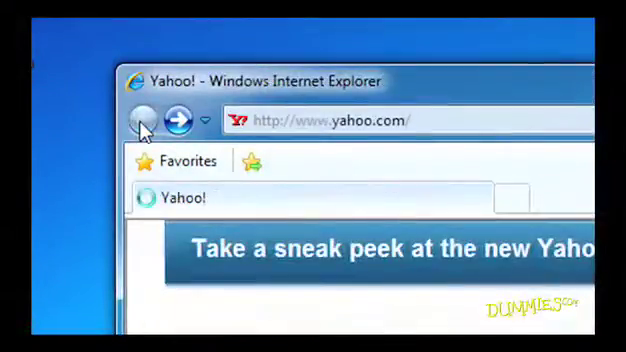
{"action": "left_click", "coordinate": [184, 119]}
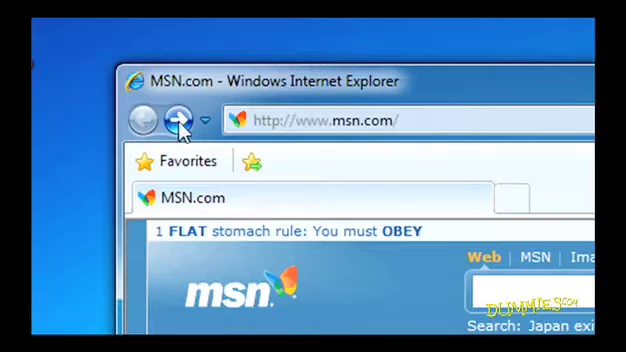
{"action": "mouse_move", "coordinate": [180, 119]}
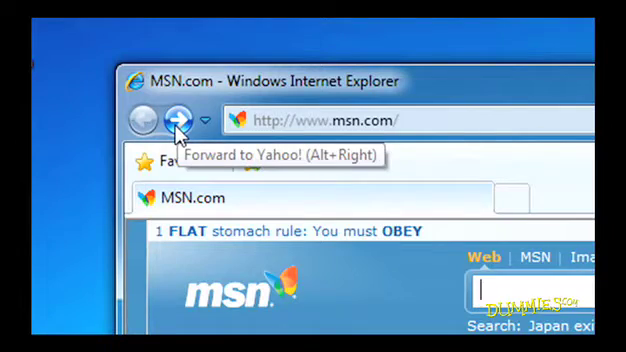
{"action": "left_click", "coordinate": [175, 119]}
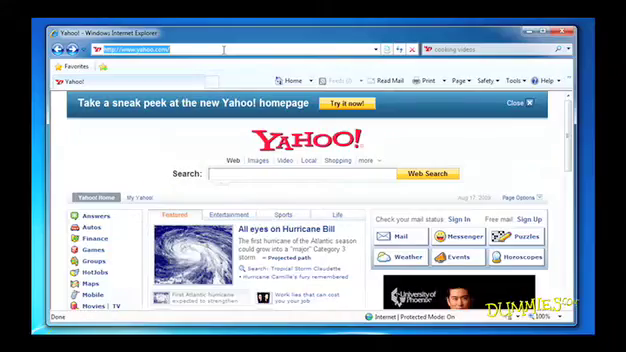
- Load ebay and add it to the Favorites Bar
{"action": "type", "text": "ebay"}
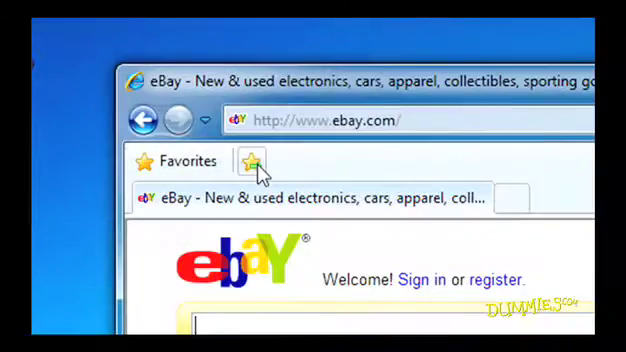
{"action": "mouse_move", "coordinate": [251, 161]}
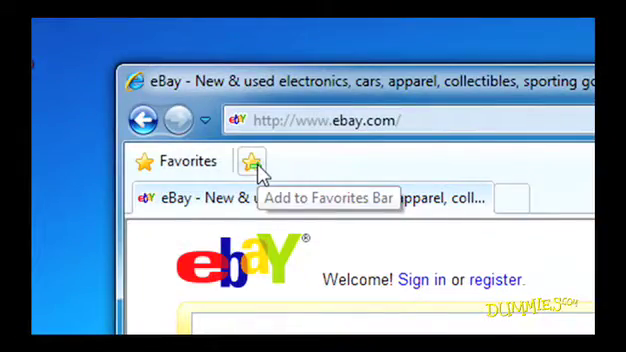
{"action": "left_click", "coordinate": [253, 161]}
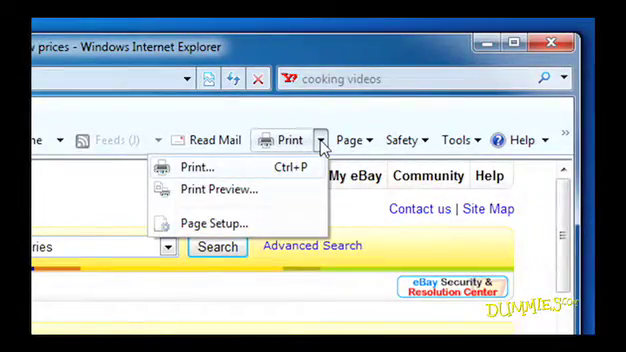
- Show the Print dropdown options, then the Page menu on eBay
{"action": "left_click", "coordinate": [362, 139]}
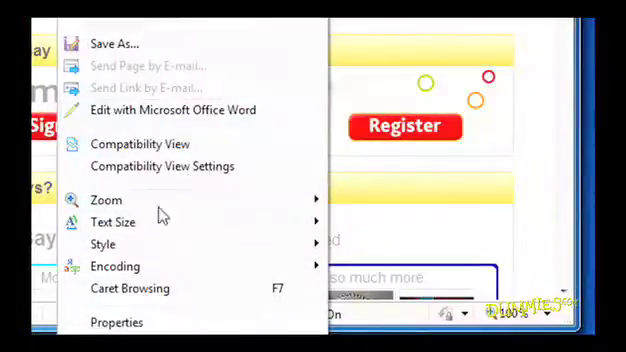
{"action": "mouse_move", "coordinate": [110, 219]}
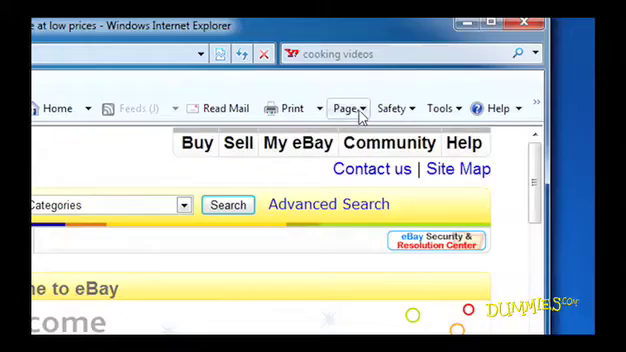
{"action": "left_click", "coordinate": [344, 108]}
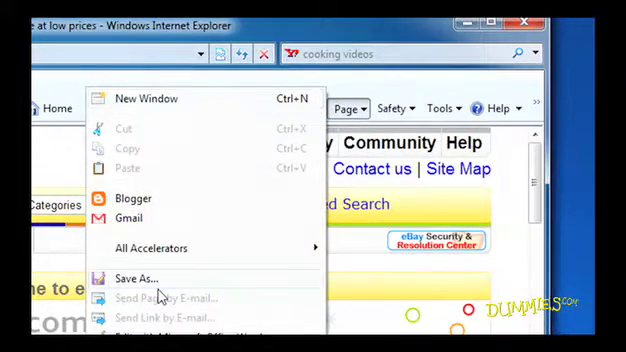